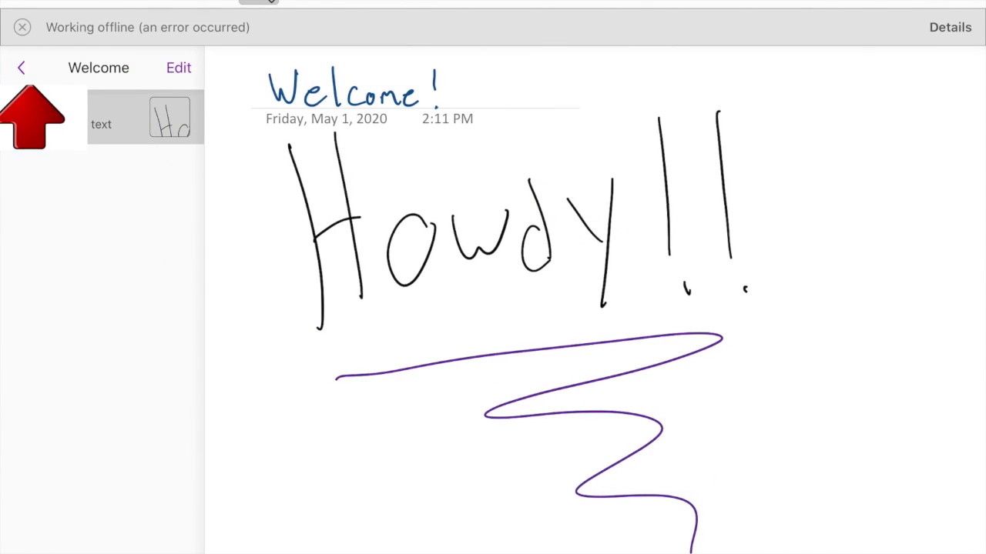
- Return from the Welcome page to the Pd 5 Environmental sections list
left_click(20, 67)
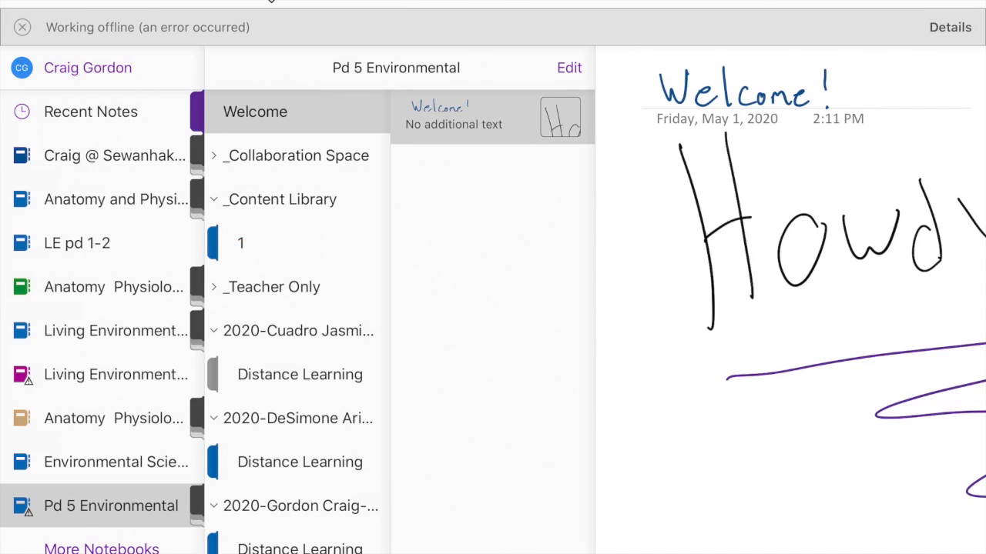
- Open Content Library section 1 to show the '1 -Assignment 1' page
left_click(270, 246)
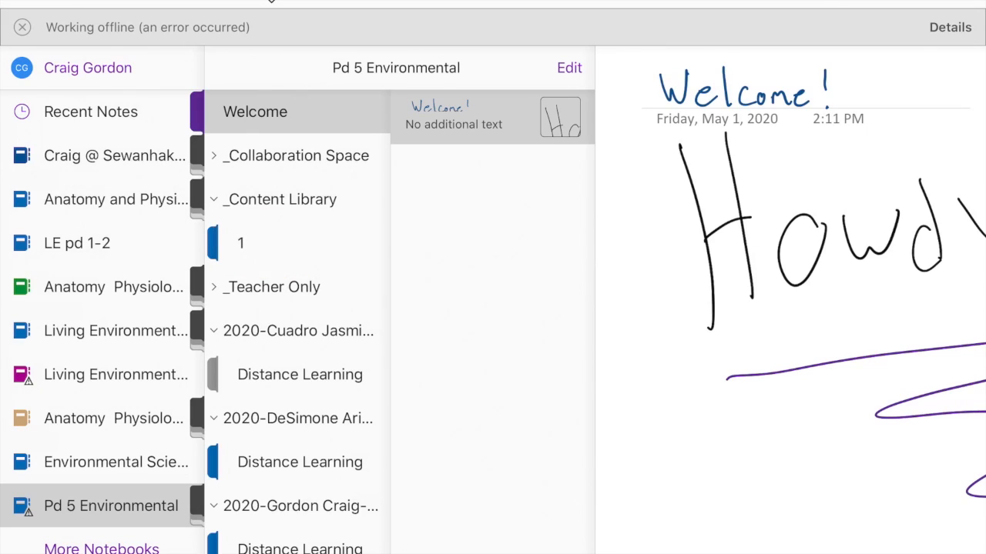
left_click(240, 243)
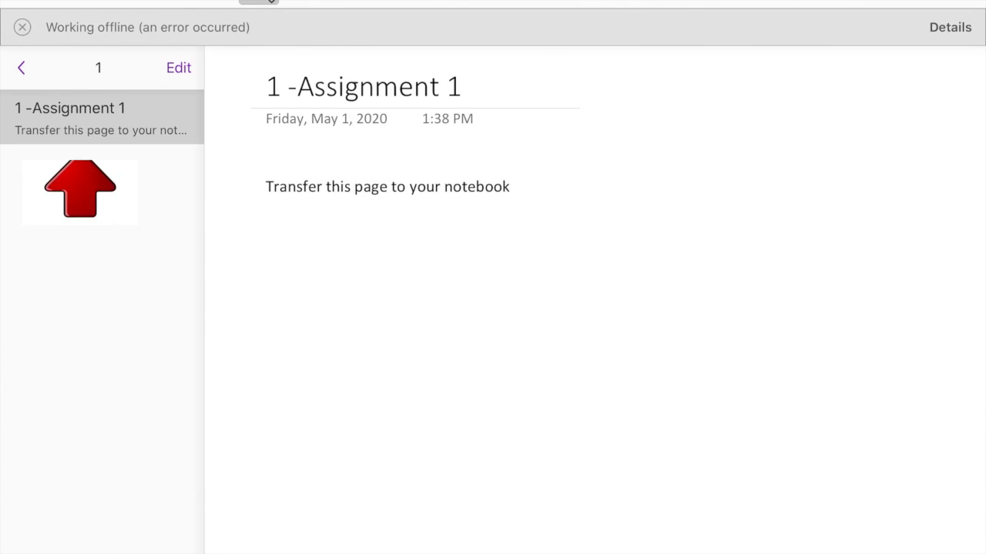
- Put section 1's page list into edit mode for selecting pages
left_click_drag(79, 191, 371, 267)
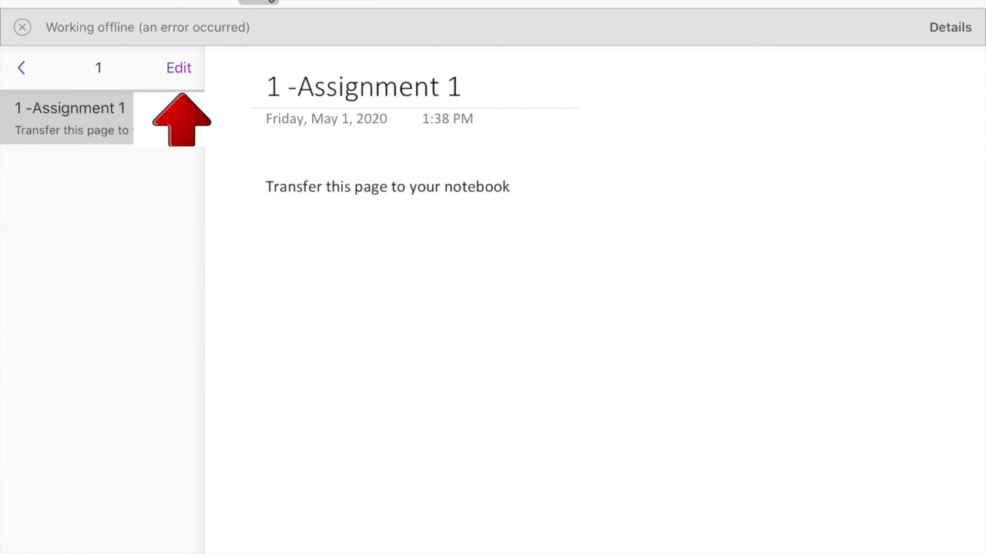
left_click(179, 67)
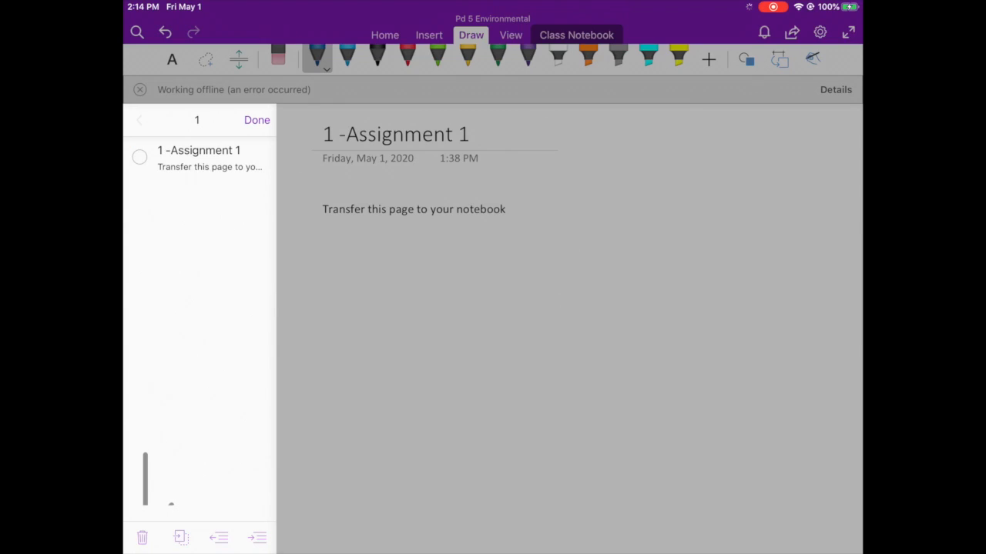
- Select '1 -Assignment 1' and show its Move/Copy options
left_click(139, 156)
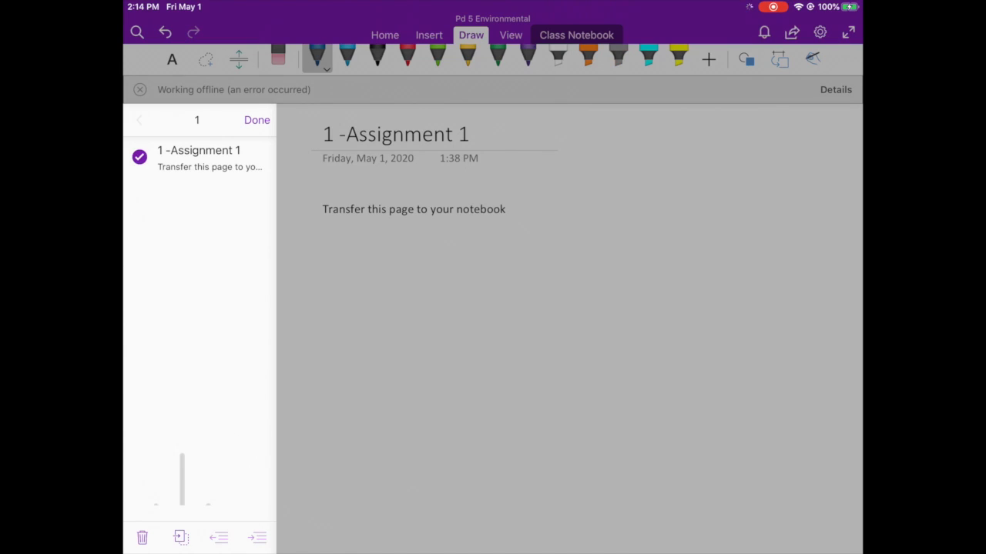
left_click(181, 538)
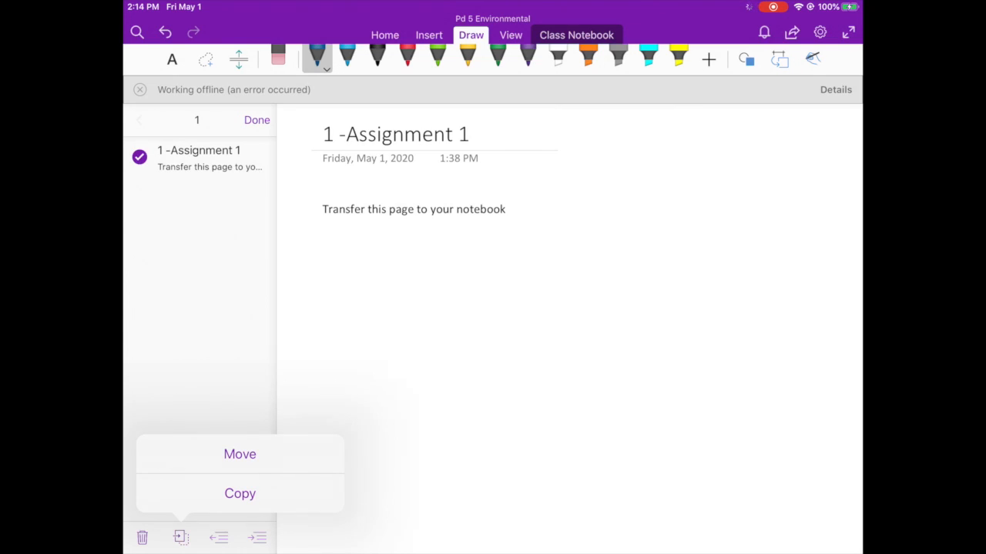
- Copy the page to the student's section group in Pd 5 Environmental
left_click(240, 494)
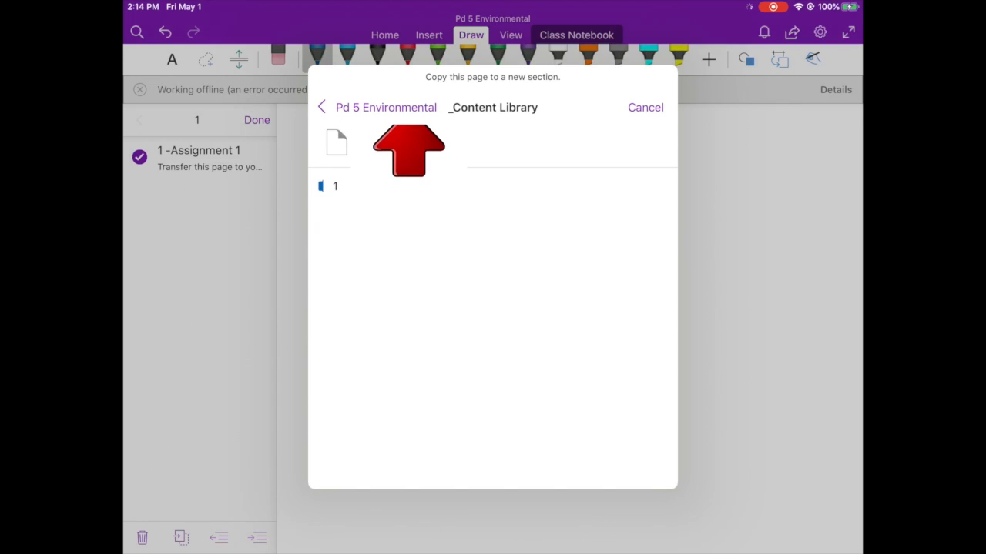
left_click(322, 108)
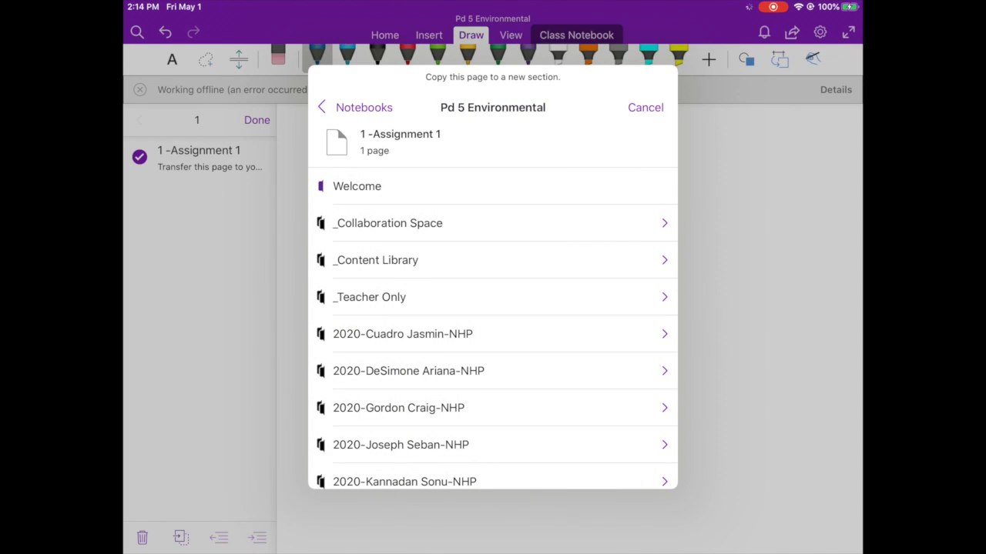
left_click(400, 142)
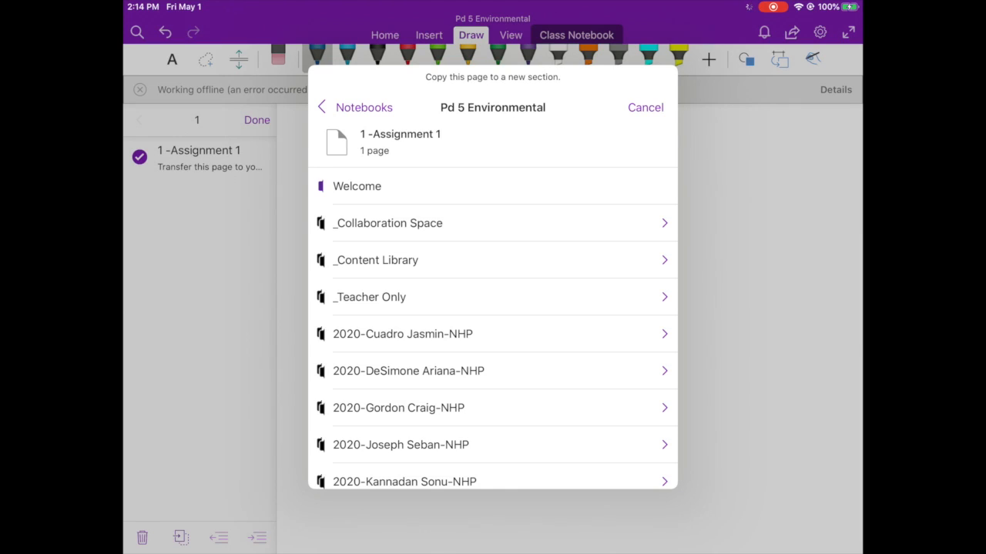
left_click(398, 407)
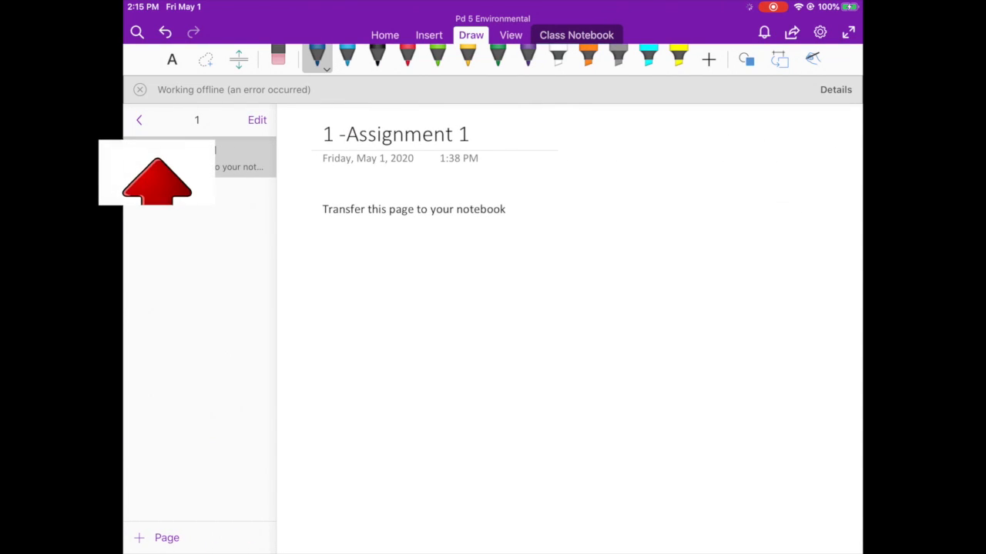
- Open the copied '1 -Assignment 1' page in the Distance Learning section
left_click(139, 119)
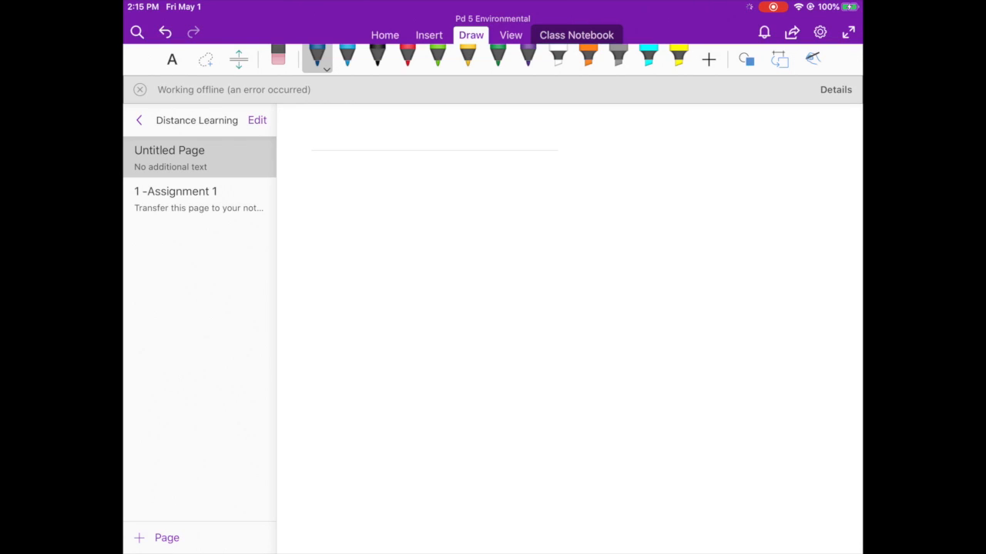
left_click(176, 191)
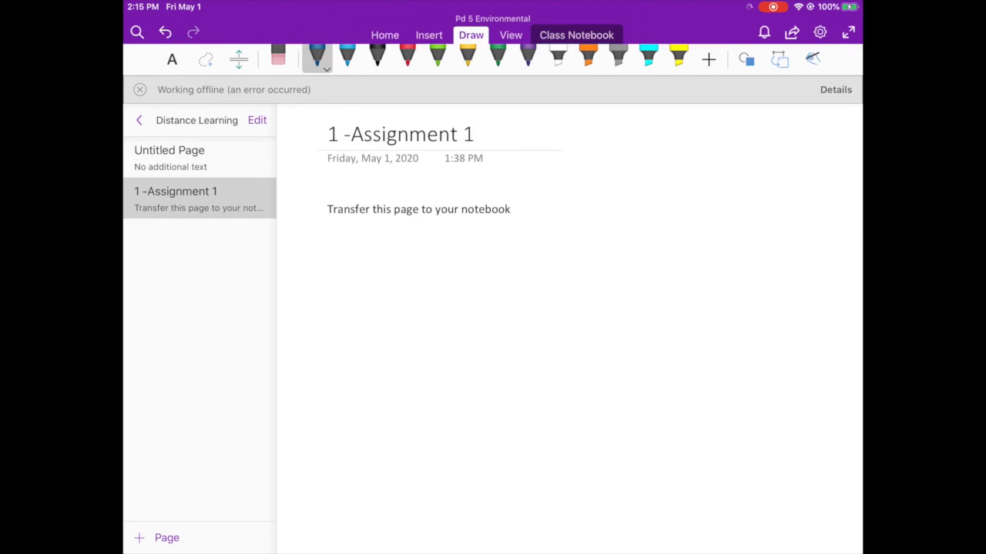